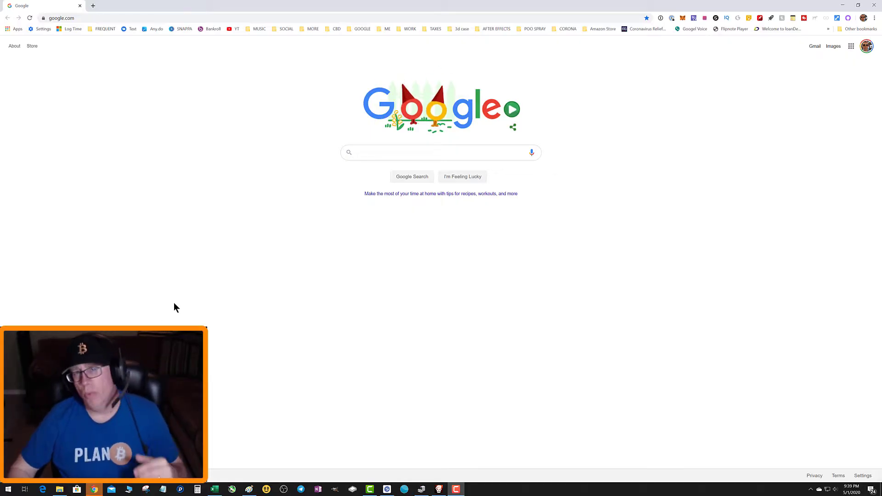
mouse_move(636, 147)
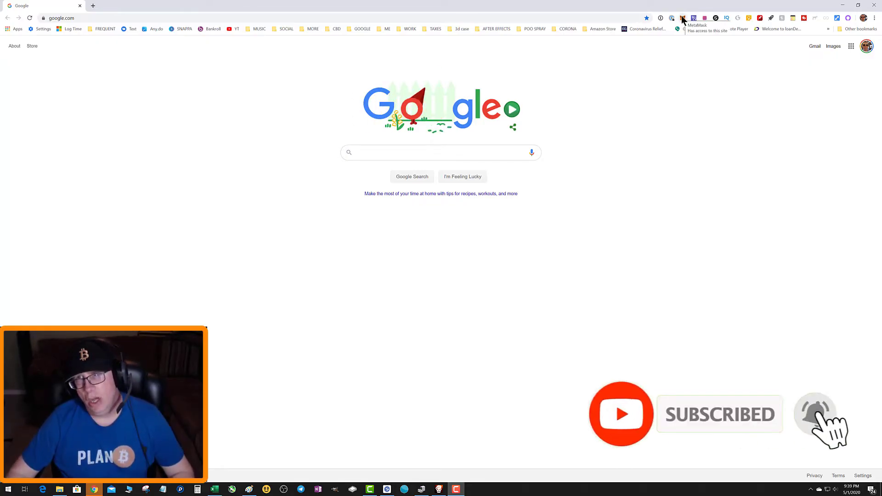
Step: Open the MetaMask wallet popup showing Account 1's ETH, SNX and SUSD balances
click(682, 18)
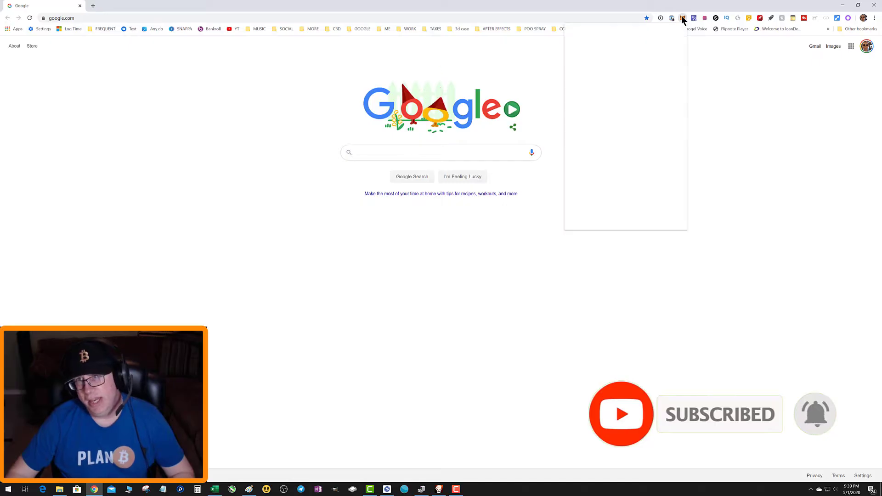
click(683, 18)
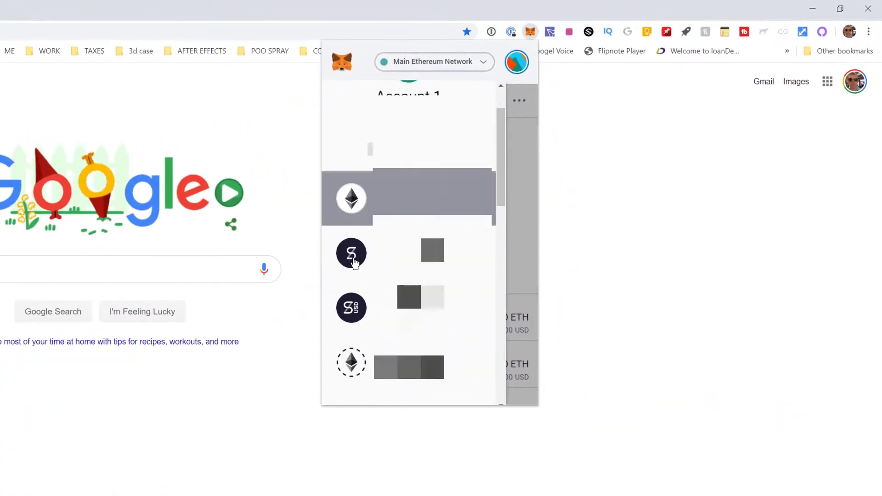
scroll(down, 3)
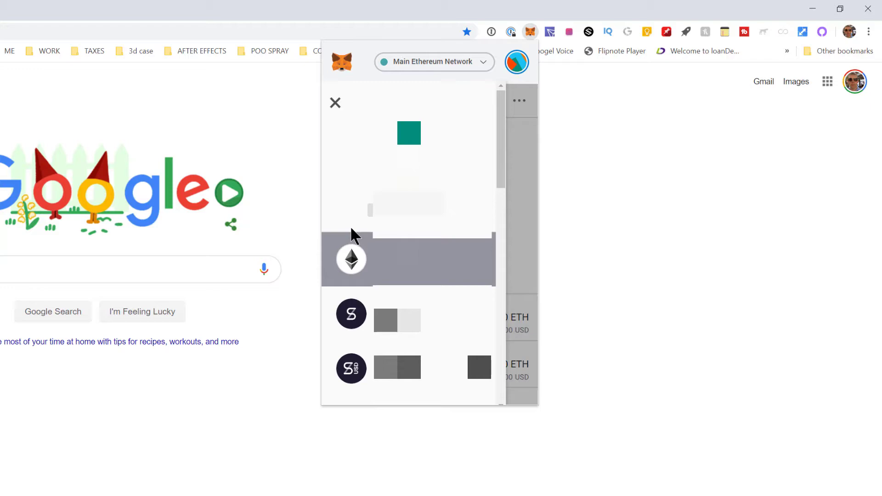
mouse_move(131, 426)
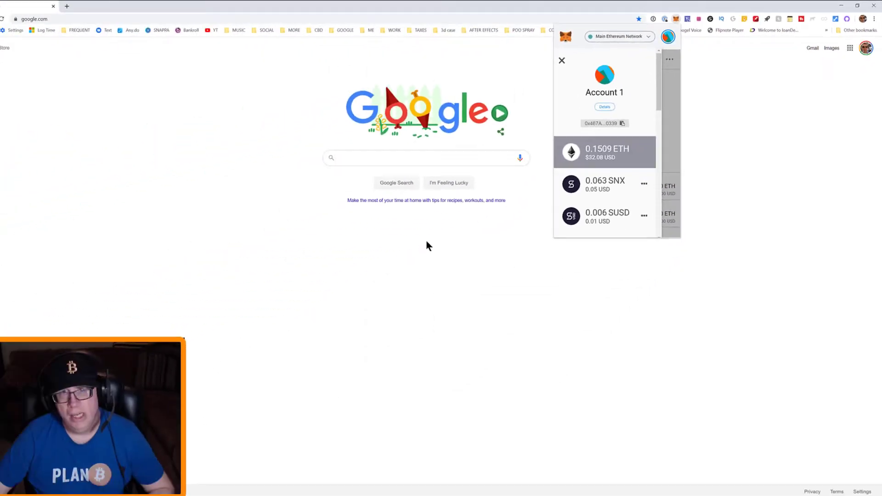
Step: Search Google for 'hex contract' to find the HEX token's Etherscan page
click(426, 157)
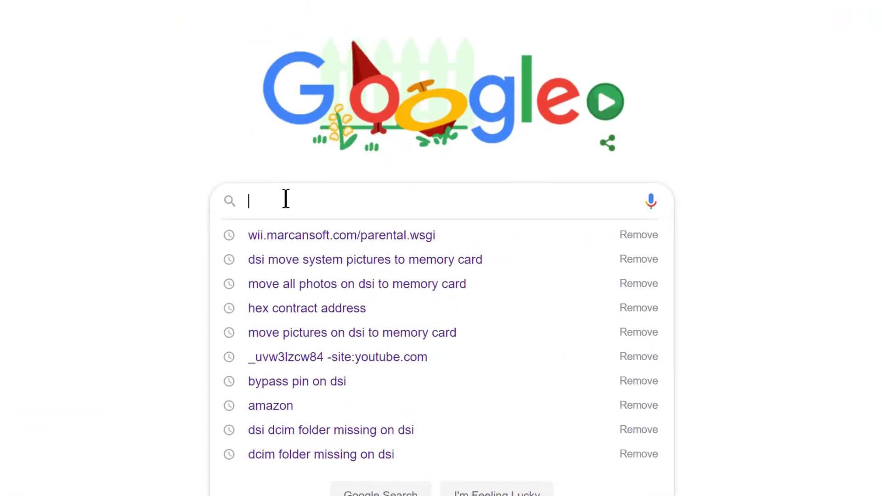
text(hex contract)
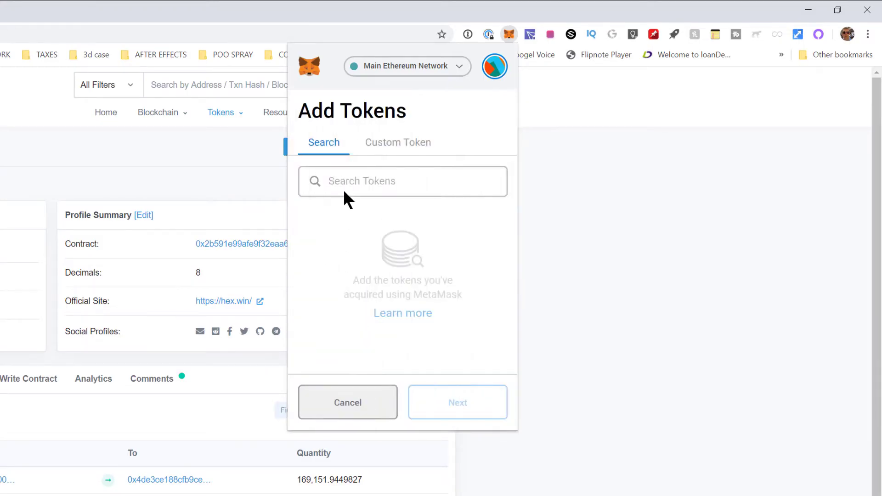
Step: Enter 0x2b591e99afe9f32eaa6214f7b7629768c40eeb39 as a custom token contract address and proceed to review
click(398, 142)
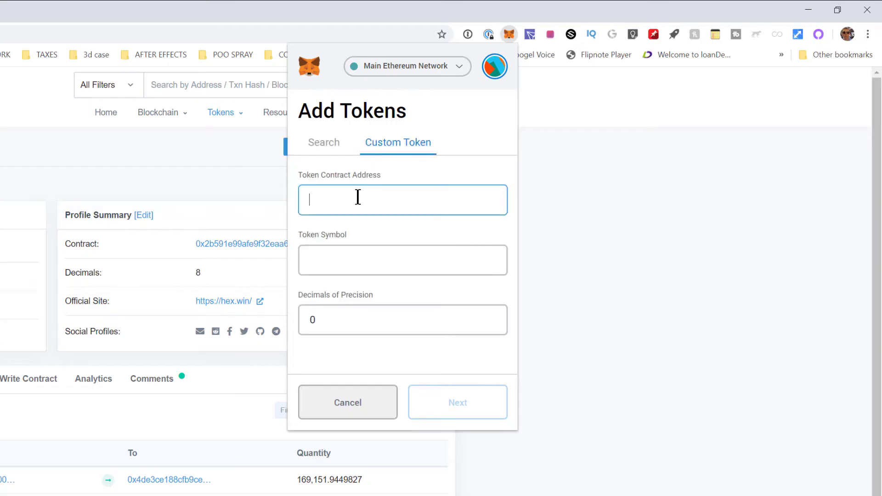
text(0x2b591e99afe9f32eaa6214f7b7629768c40eeb39)
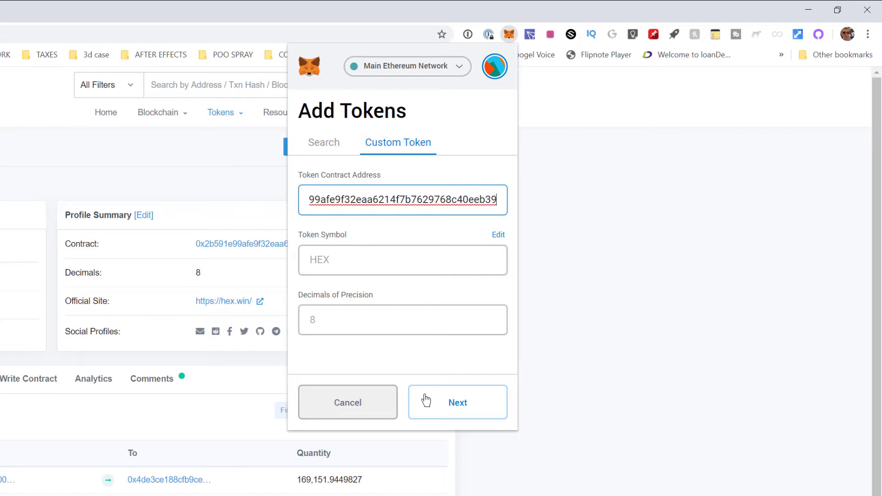
click(457, 402)
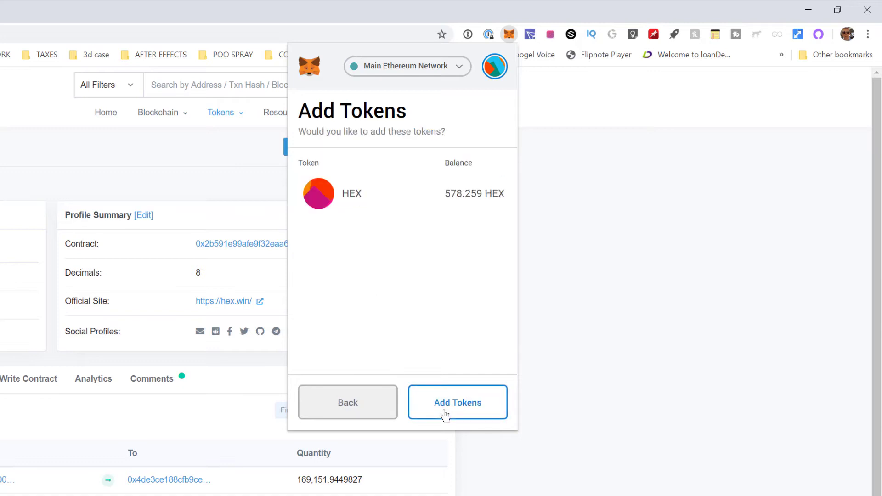
mouse_move(464, 418)
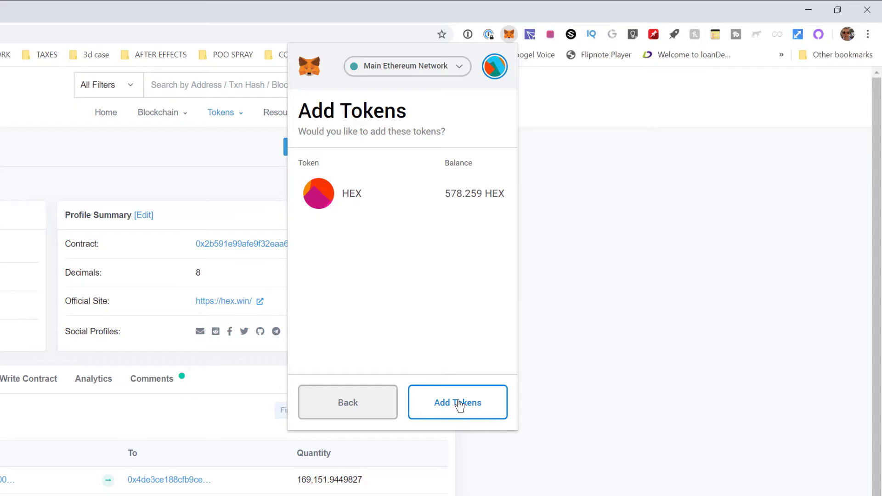
Step: Confirm adding HEX and scroll the asset list to find its entry
click(457, 403)
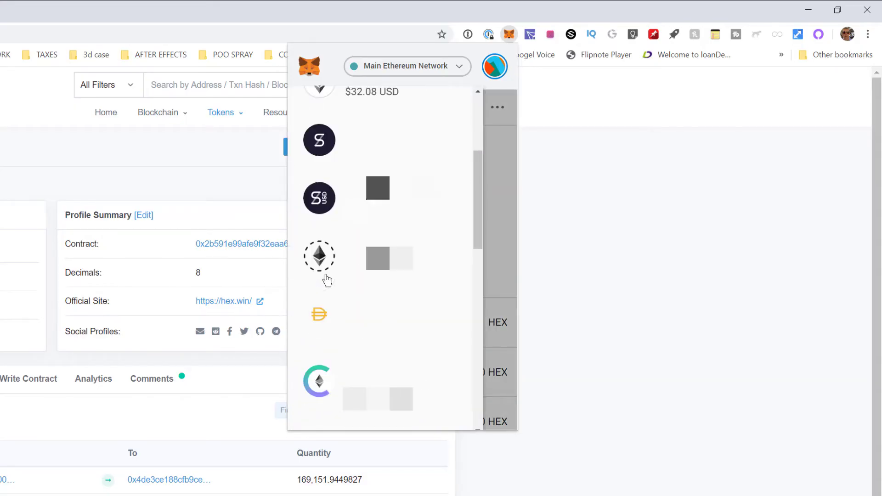
scroll(down, 3)
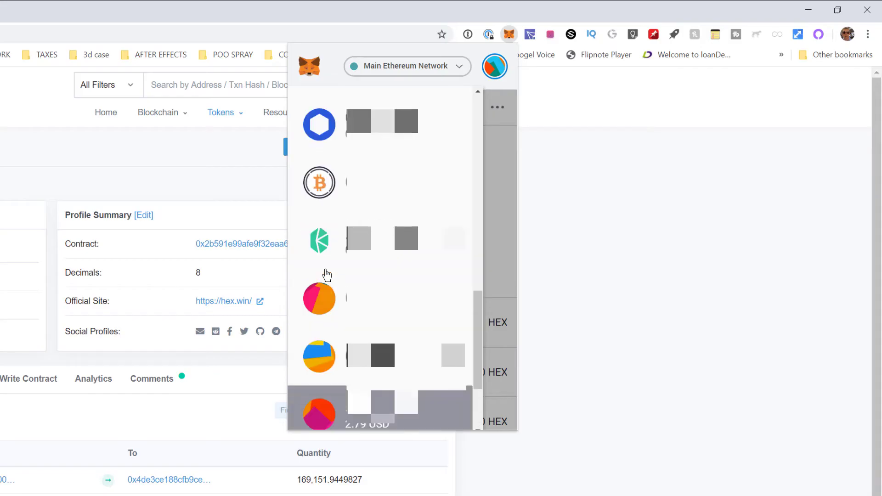
scroll(down, 3)
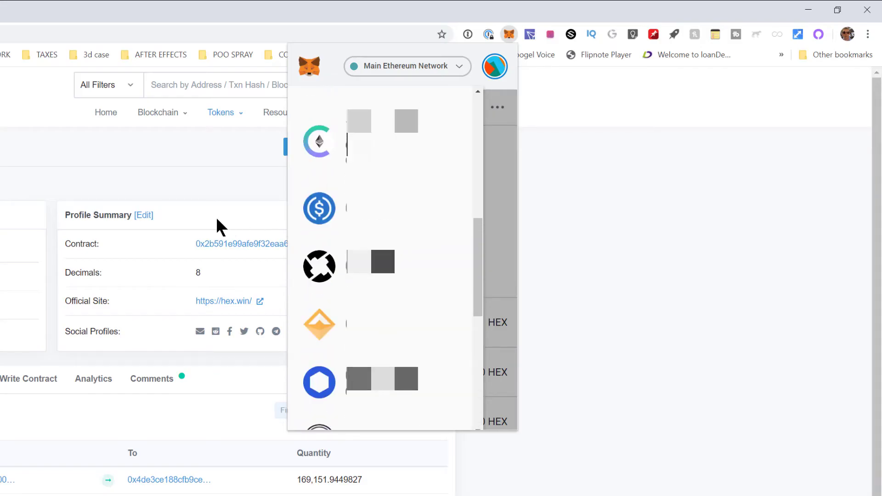